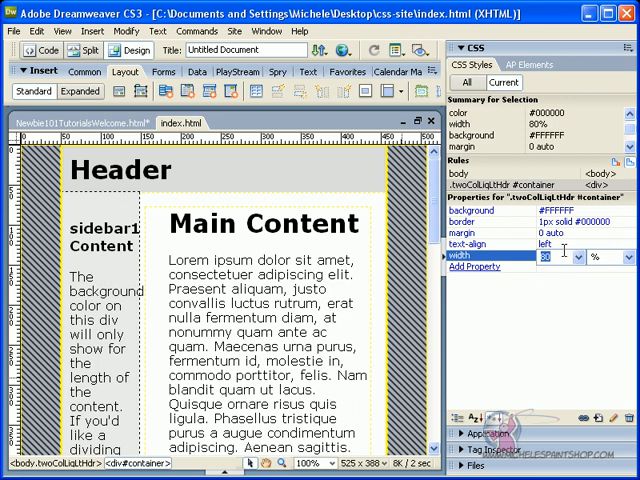
mouse_move(590, 256)
text(98)
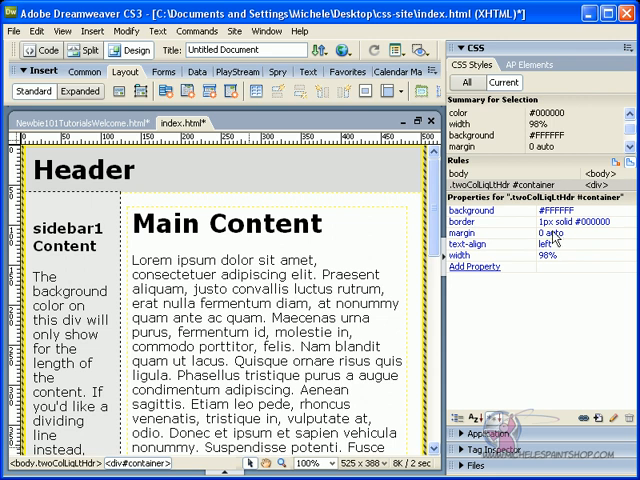
mouse_move(544, 286)
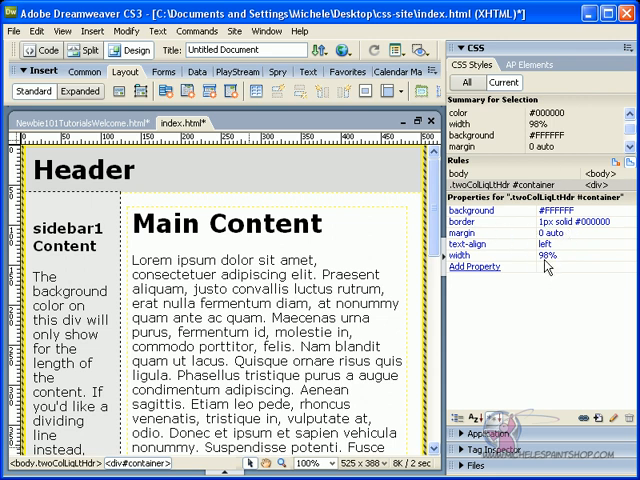
mouse_move(548, 272)
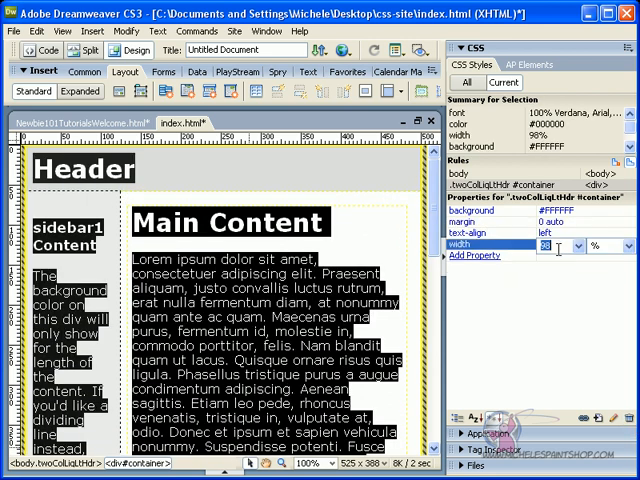
- Set the #container rule's width to 100% so the page spans the window
text(100%)
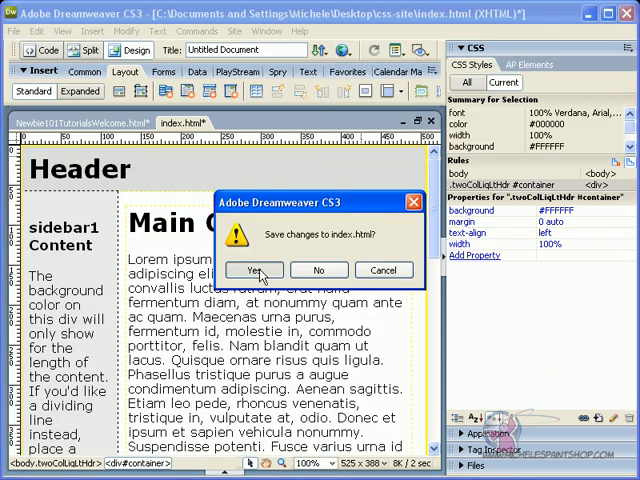
- Confirm saving index.html so the full-width layout previews in Firefox
click(256, 270)
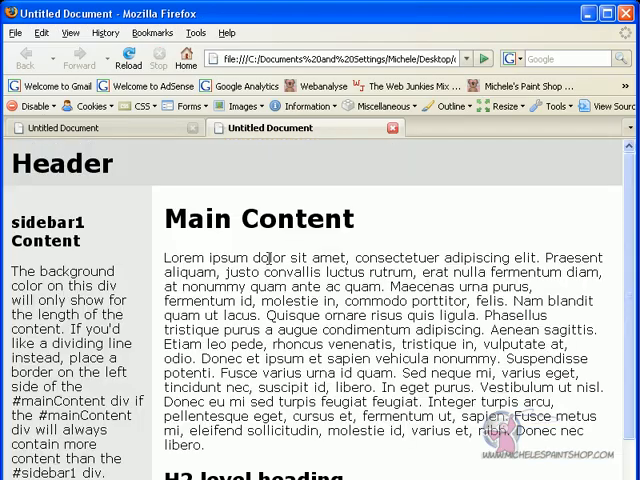
mouse_move(128, 146)
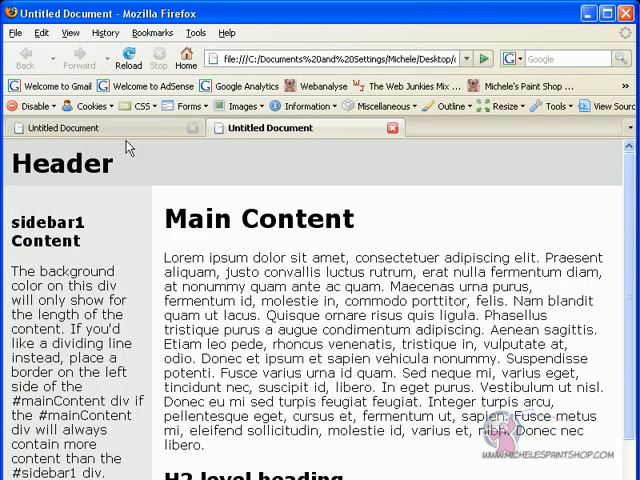
mouse_move(80, 210)
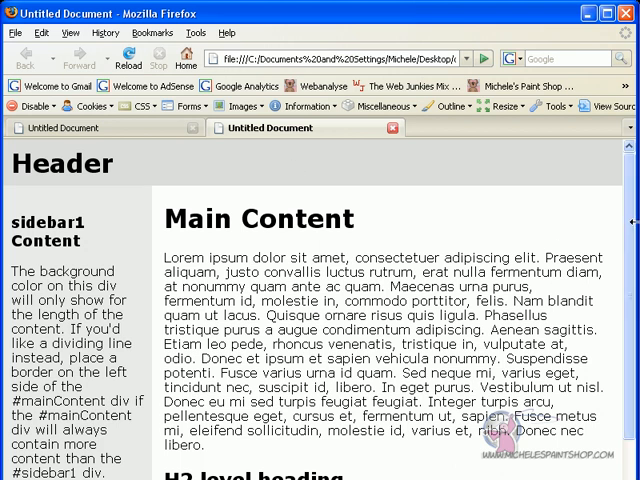
mouse_move(164, 258)
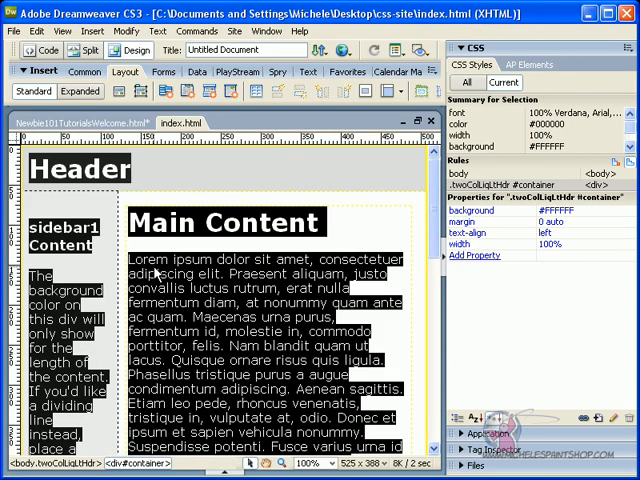
mouse_move(200, 276)
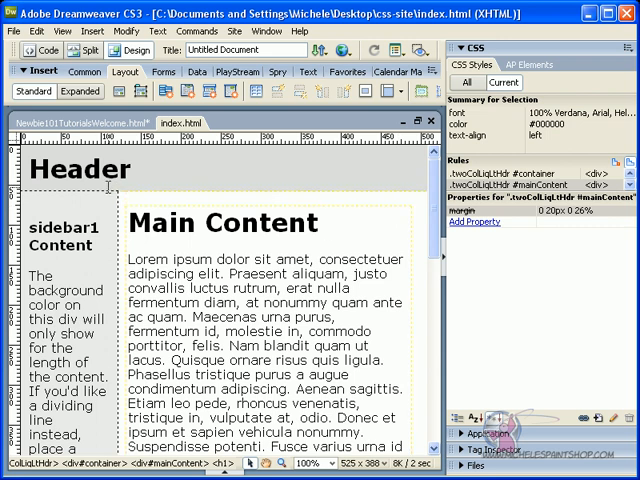
- Select the Header and main content in Design view to show their CSS rules
click(328, 222)
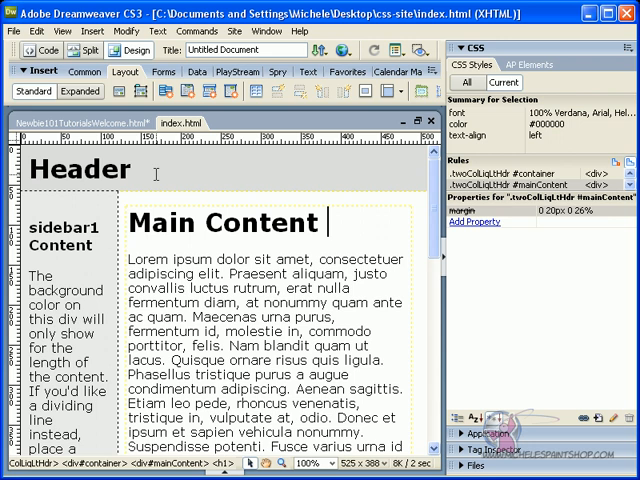
click(80, 168)
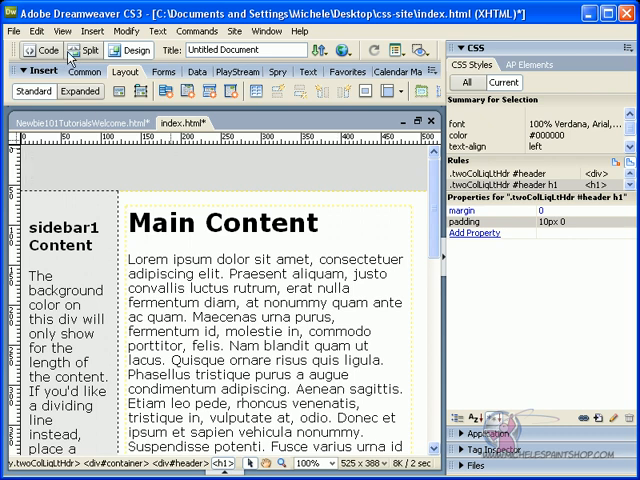
- Inspect the <h1>Header</h1> line in Code view and return to Design view
click(44, 50)
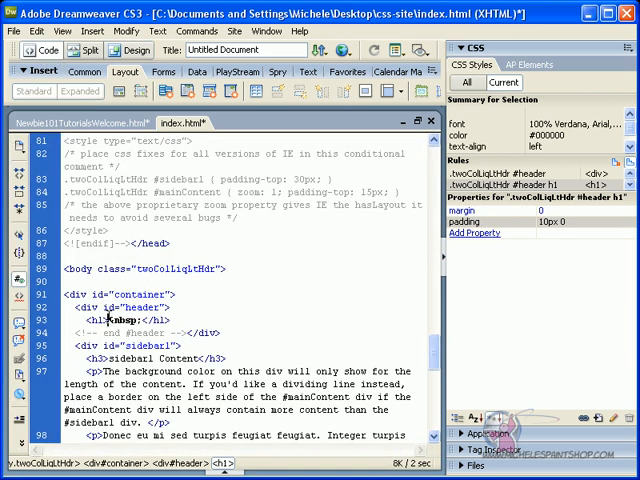
double_click(116, 320)
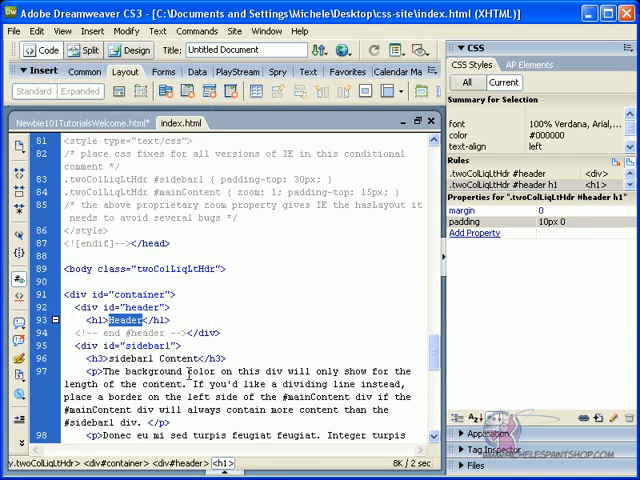
mouse_move(138, 324)
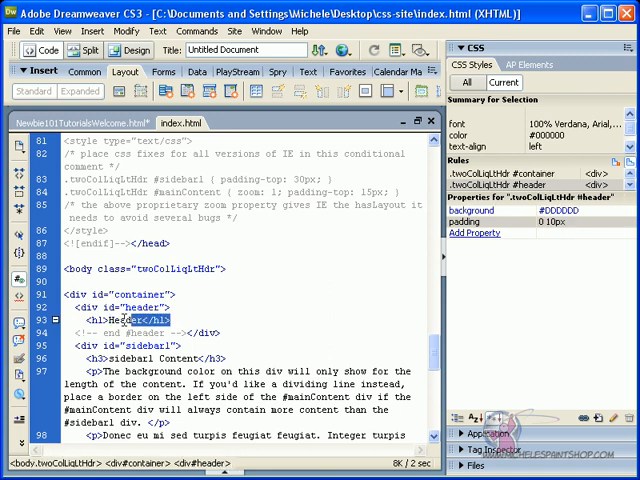
click(96, 320)
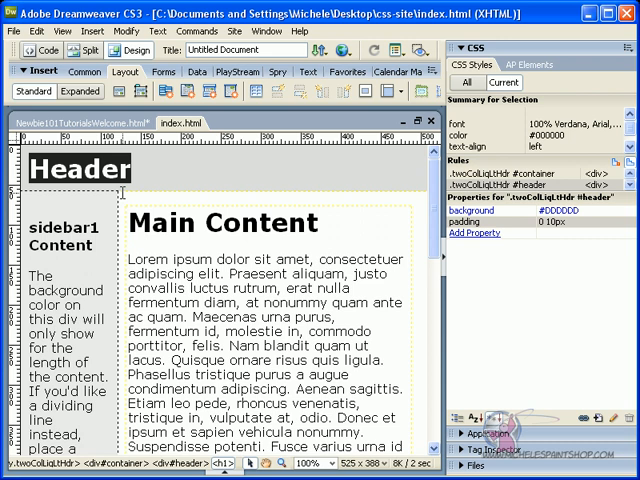
- Delete the Header heading line from the header div and return to Design view
click(40, 50)
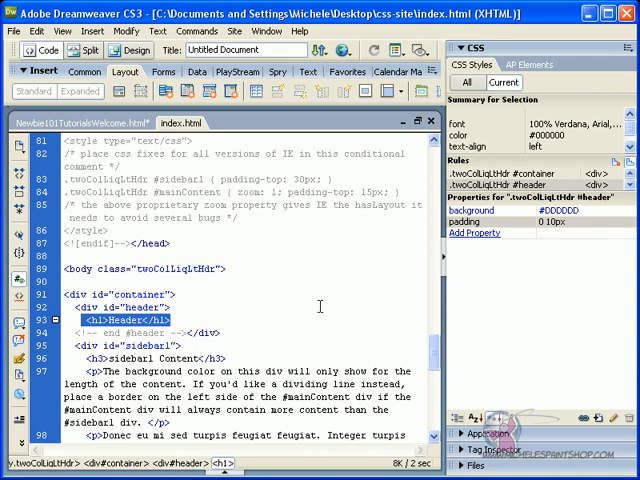
key(Delete)
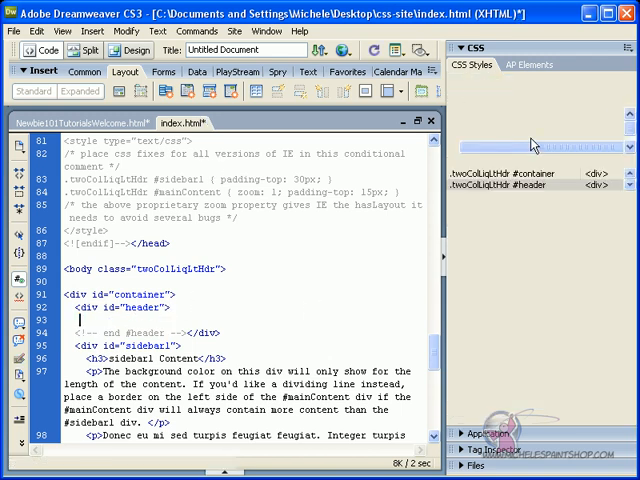
click(136, 50)
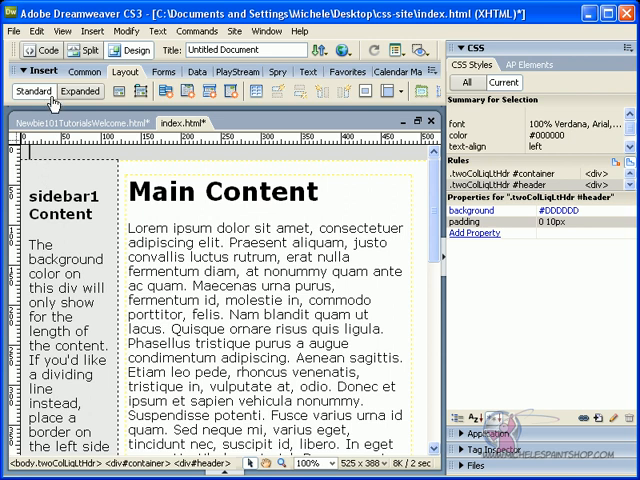
- Restore the header h1 as an empty heading and select its line in Code view
click(46, 50)
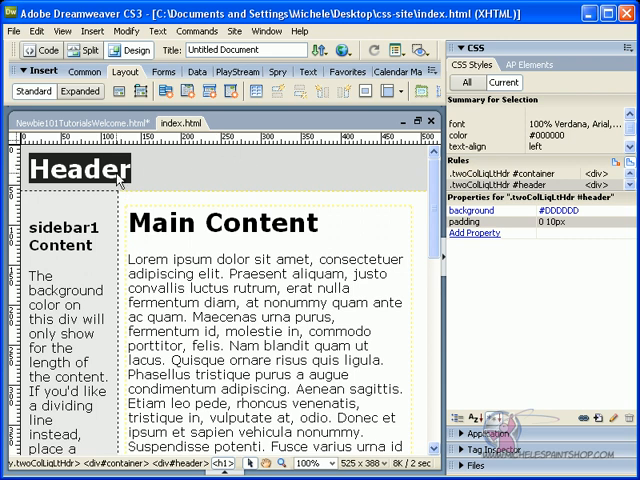
click(76, 168)
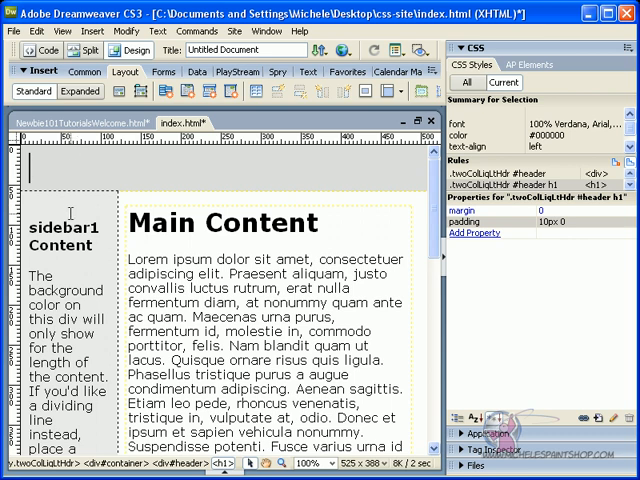
click(32, 50)
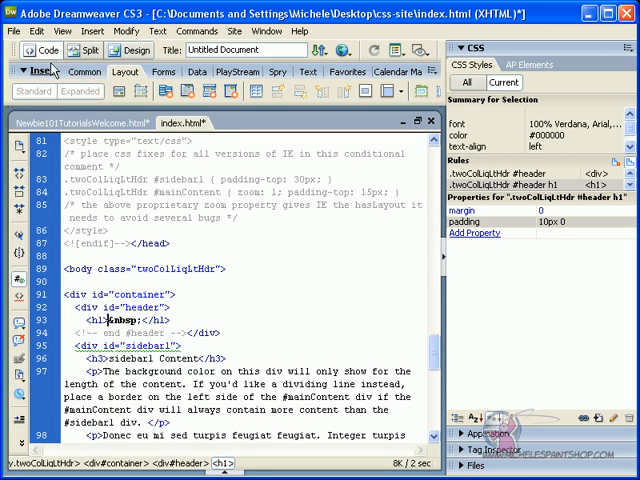
double_click(120, 322)
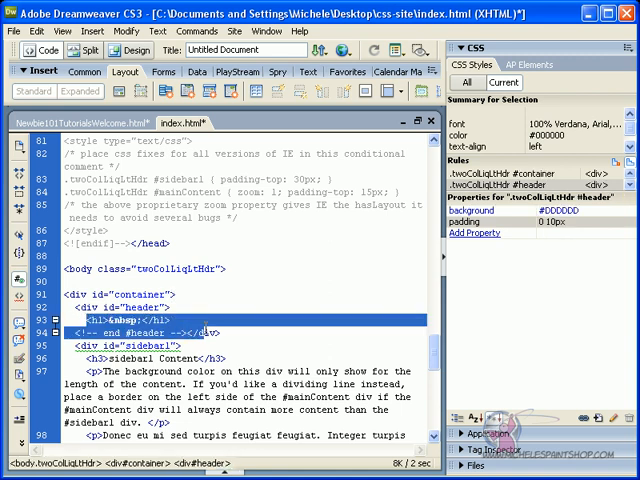
mouse_move(170, 332)
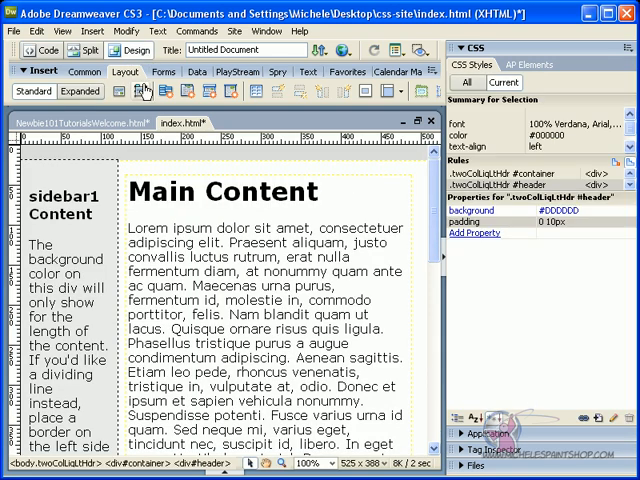
mouse_move(196, 168)
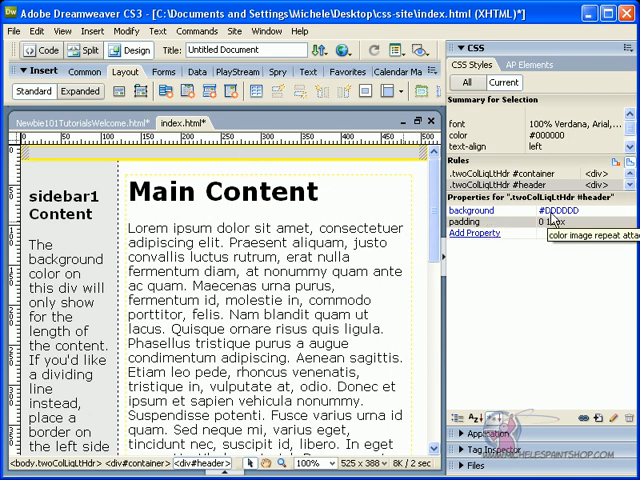
mouse_move(520, 266)
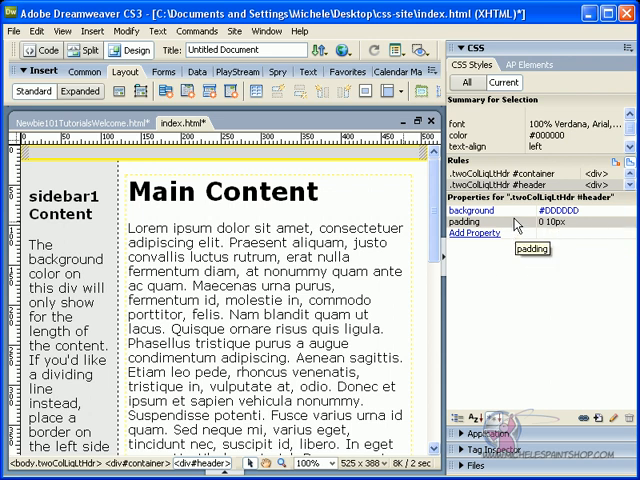
mouse_move(490, 232)
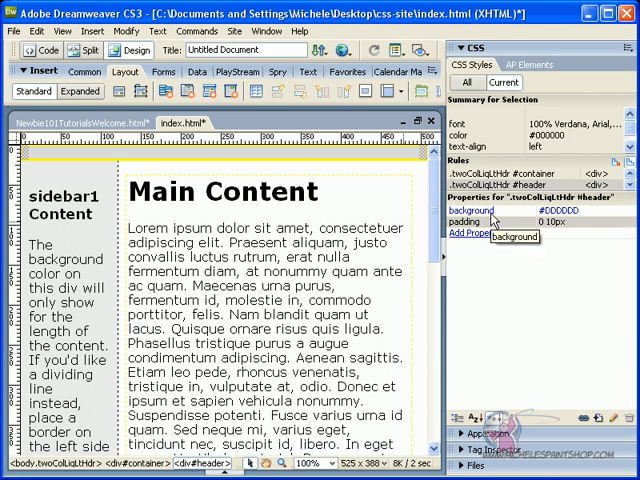
- Add a background-image property to the header rule
click(470, 224)
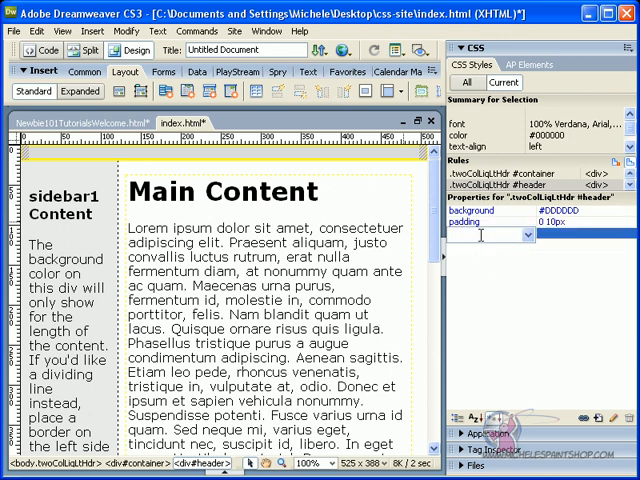
click(516, 234)
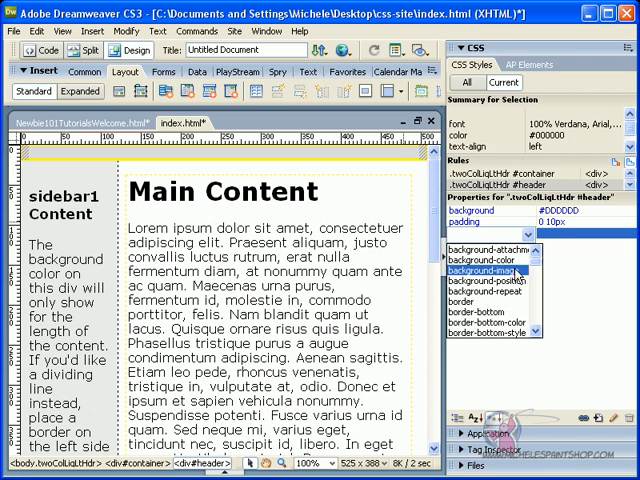
click(500, 272)
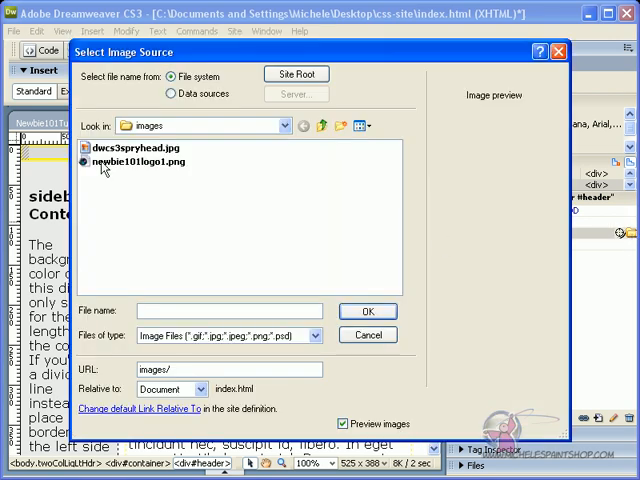
- Choose images/dwcs3spryhead.jpg as the header's background image
click(320, 126)
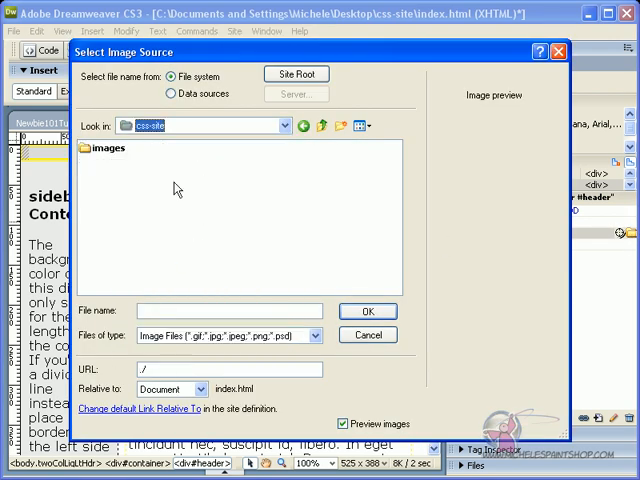
double_click(108, 148)
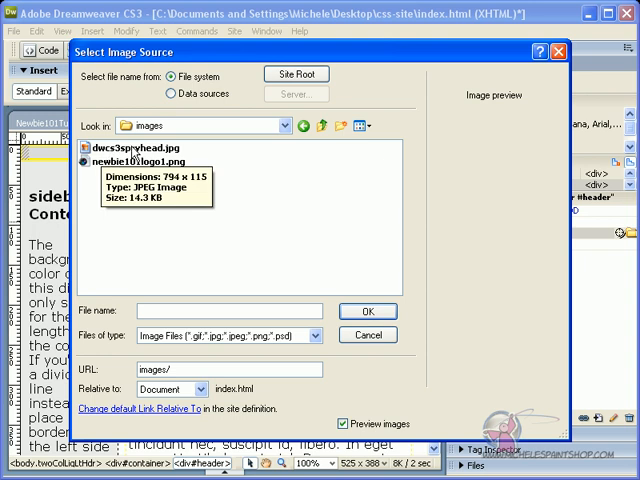
click(144, 148)
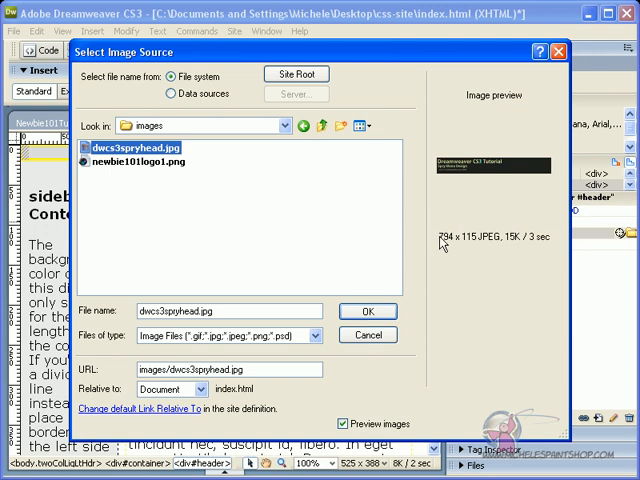
mouse_move(446, 244)
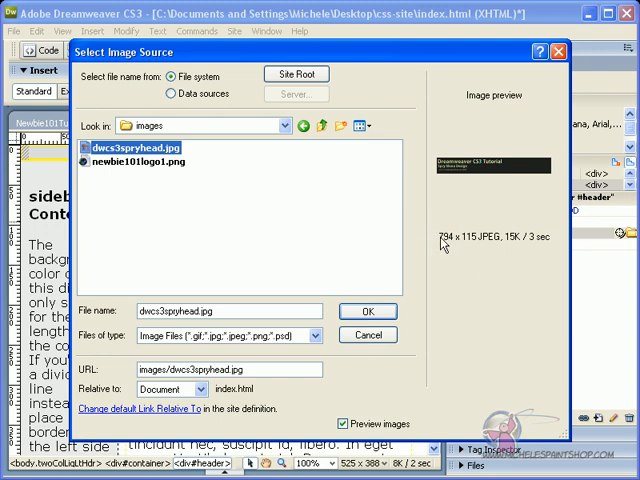
mouse_move(476, 248)
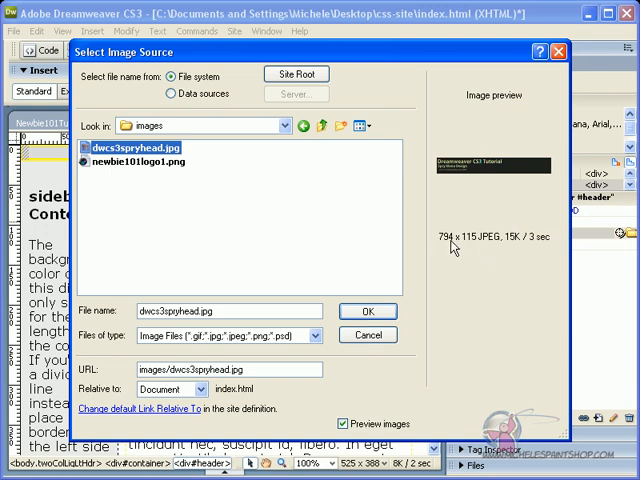
mouse_move(350, 356)
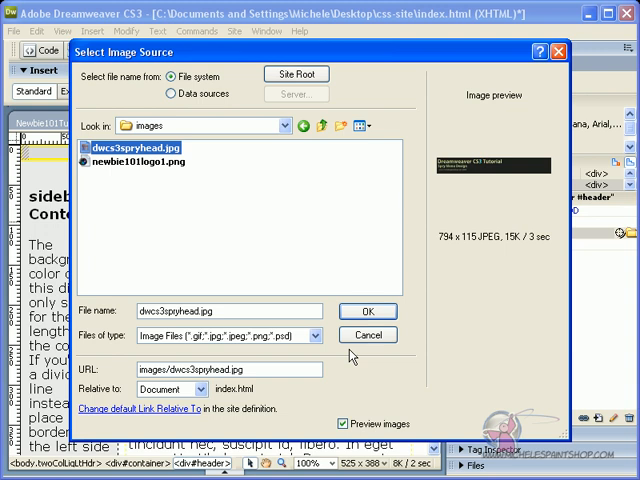
click(368, 312)
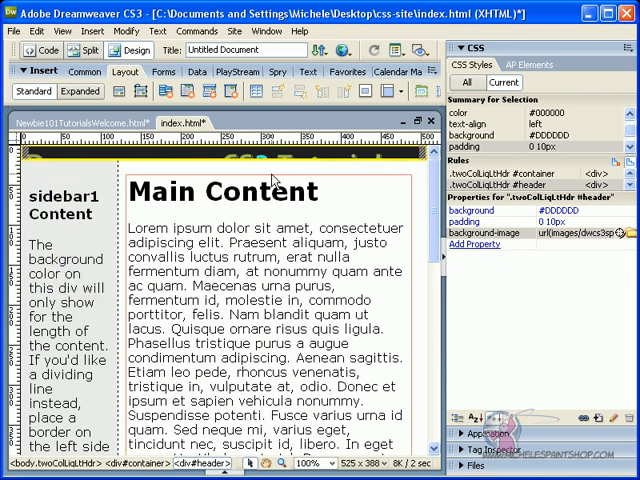
mouse_move(584, 268)
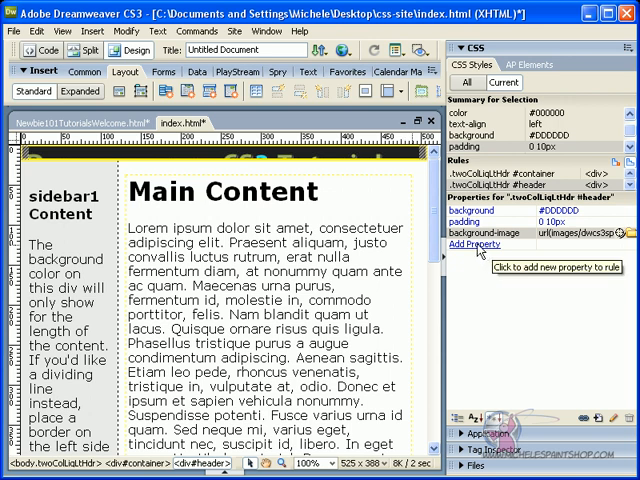
- Add a 115px height to the header rule so the full image shows
click(470, 244)
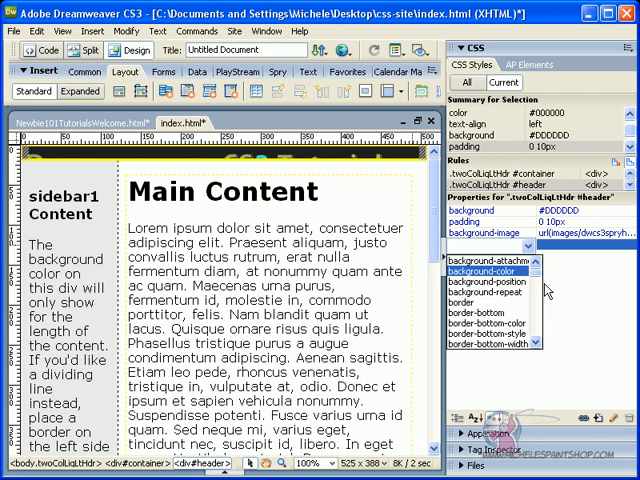
scroll(down, 3)
text(115)
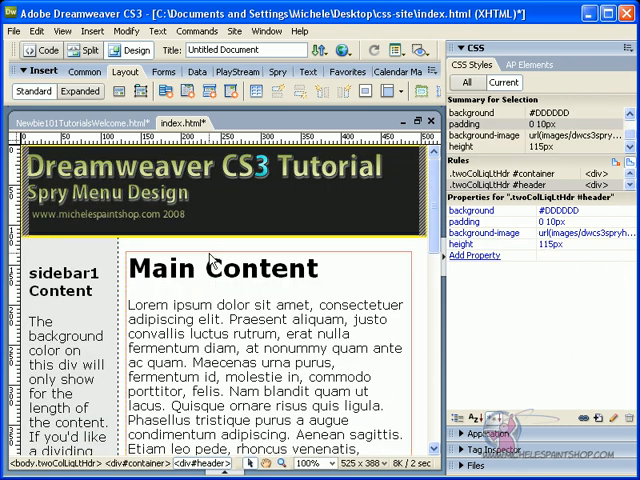
click(12, 32)
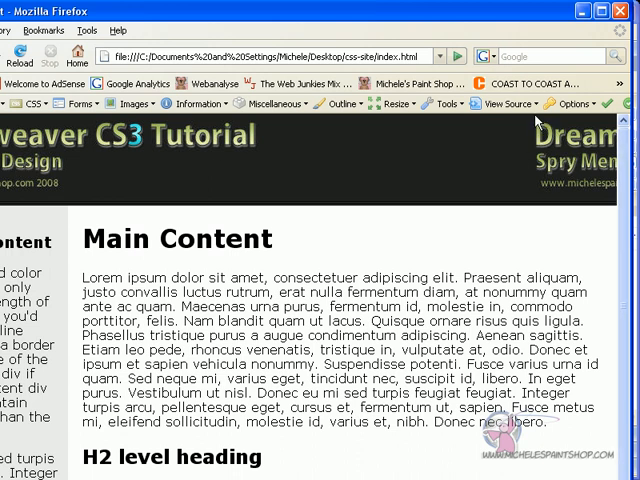
mouse_move(438, 132)
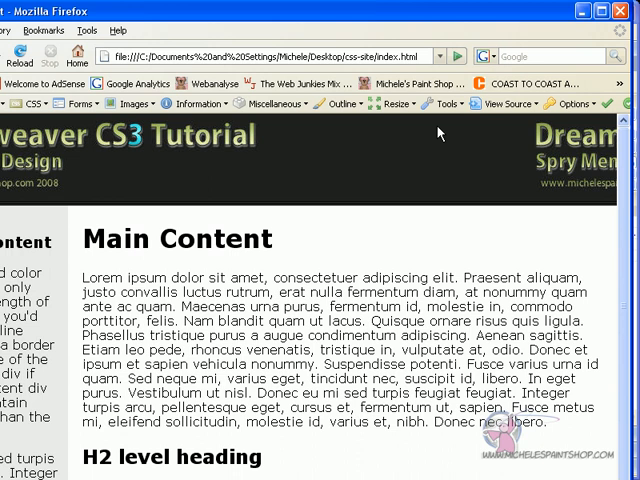
mouse_move(500, 210)
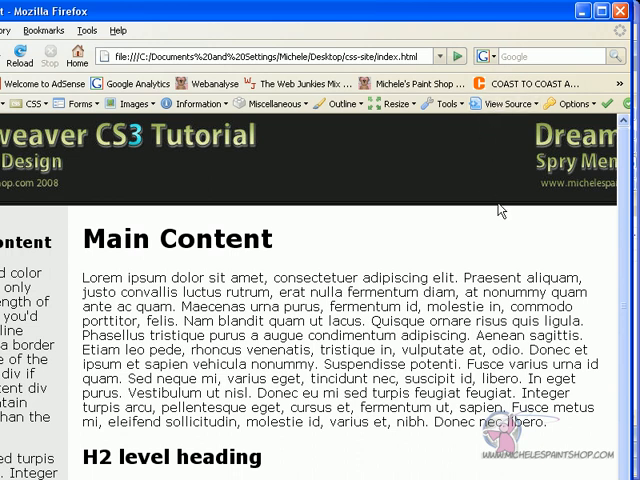
mouse_move(520, 184)
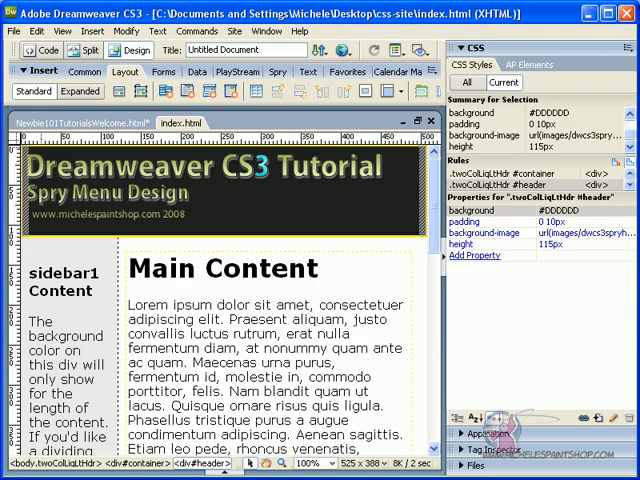
mouse_move(472, 264)
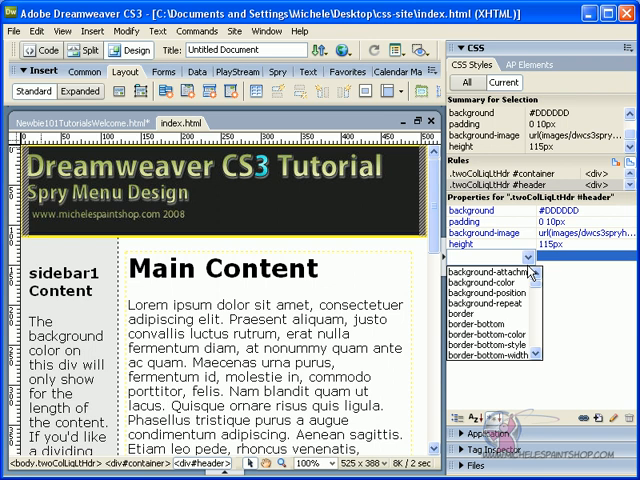
- Set the header's background-repeat to no-repeat and preview in Firefox
click(490, 316)
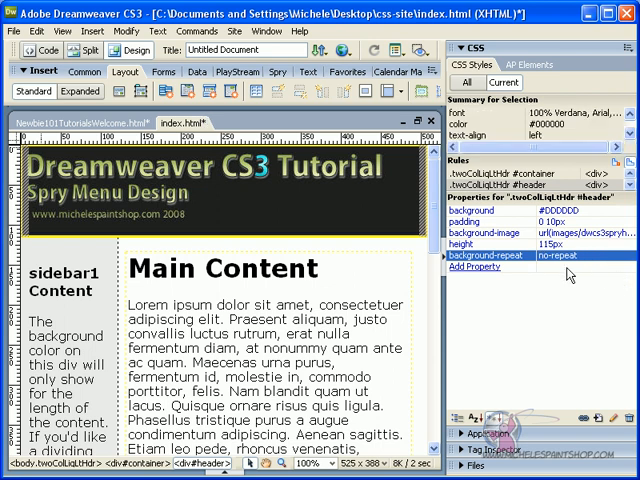
mouse_move(178, 210)
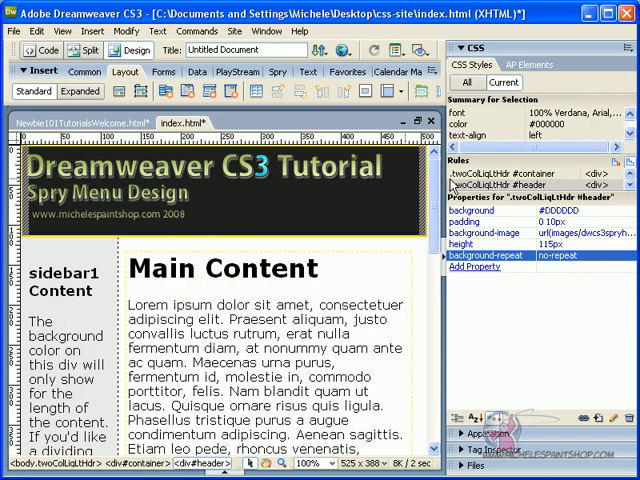
click(12, 32)
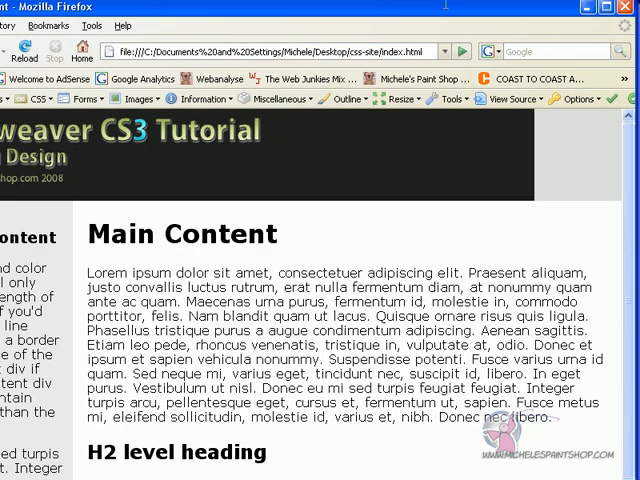
mouse_move(520, 166)
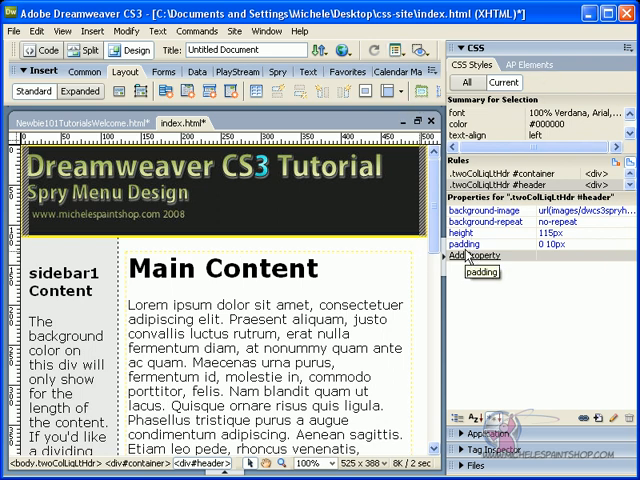
- Add background-color #202020 to the header rule and preview in Firefox
click(470, 268)
text(background-color)
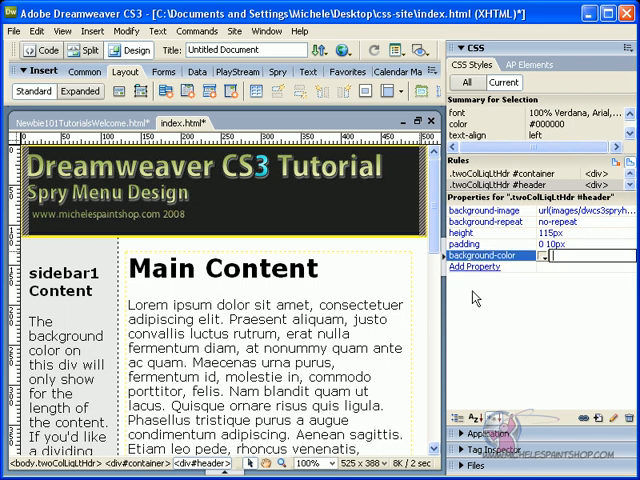
mouse_move(548, 262)
text(#202020)
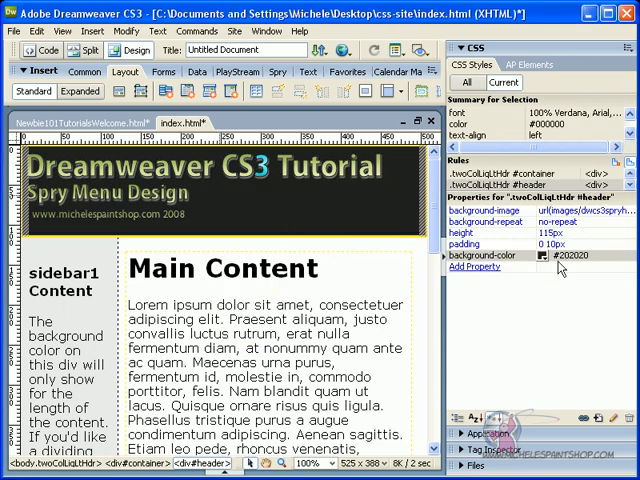
click(12, 32)
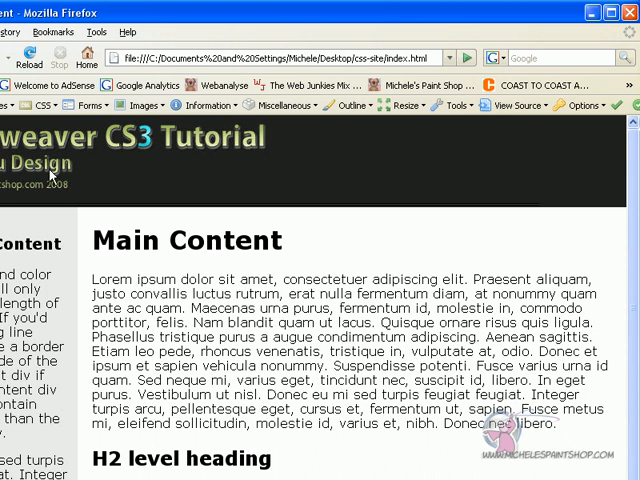
mouse_move(598, 140)
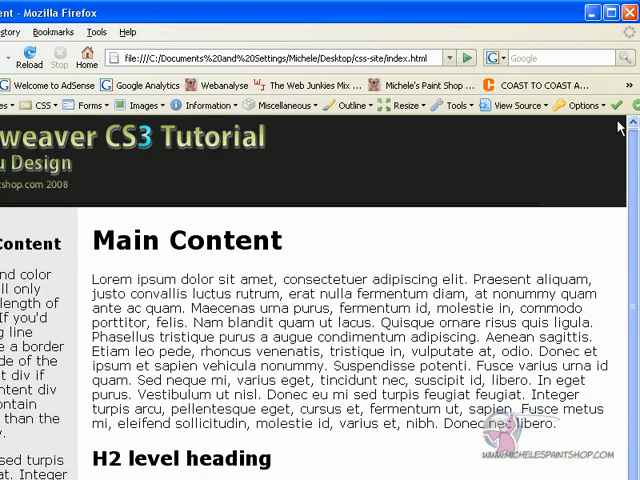
mouse_move(392, 464)
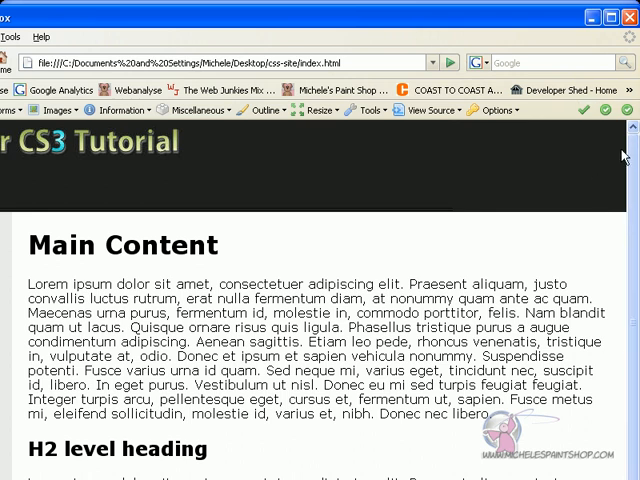
mouse_move(618, 188)
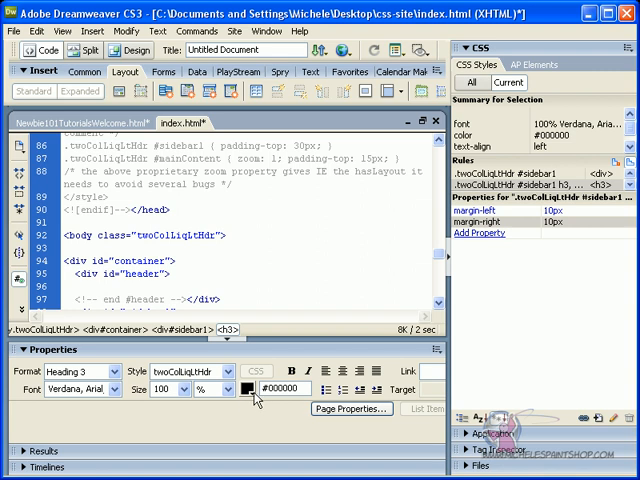
- Colour the sidebar1 h3 heading #0099CC and return to Design view
click(248, 388)
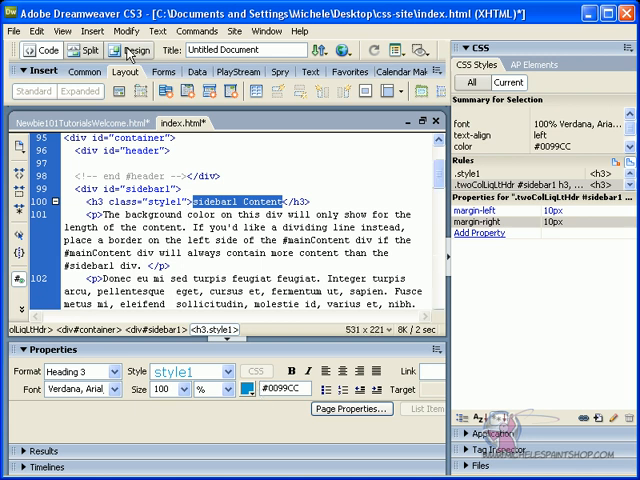
click(138, 50)
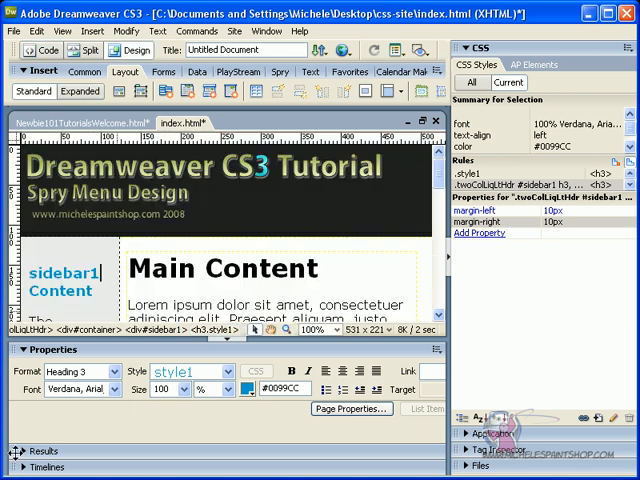
scroll(down, 3)
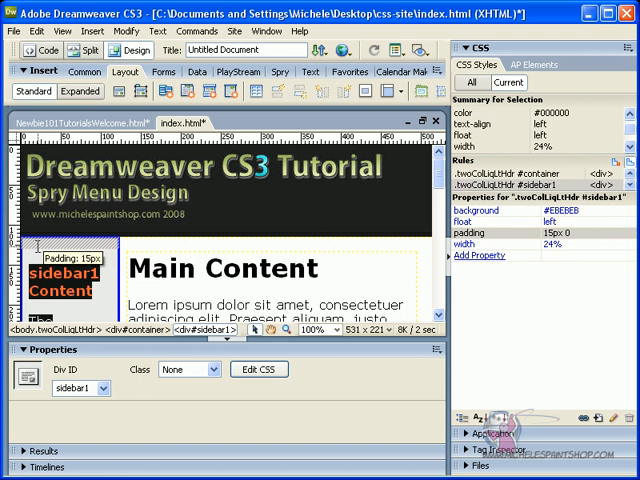
mouse_move(200, 300)
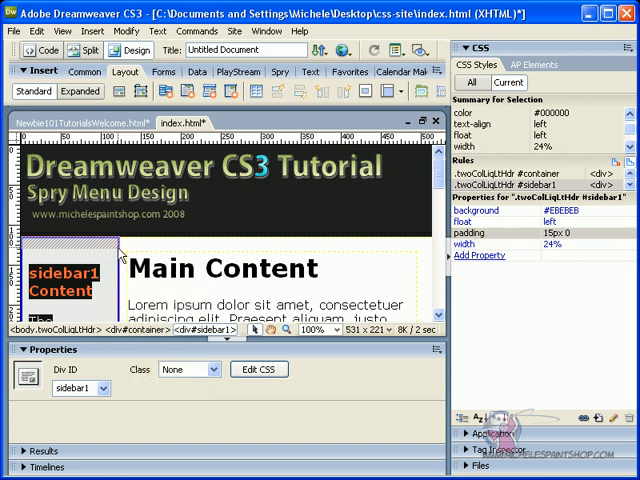
mouse_move(120, 256)
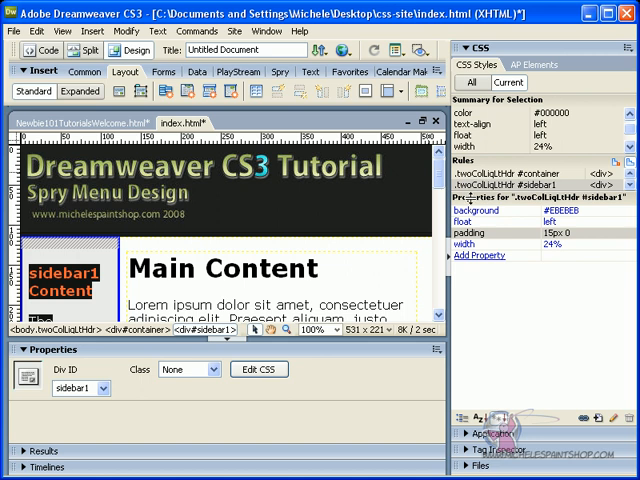
mouse_move(508, 216)
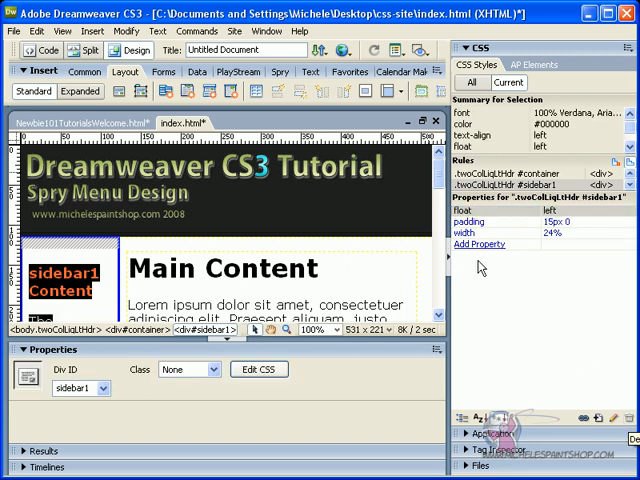
- Add a background-color of #464646 (RGB 70,70,70) to the sidebar1 rule via the System Color Picker
click(478, 244)
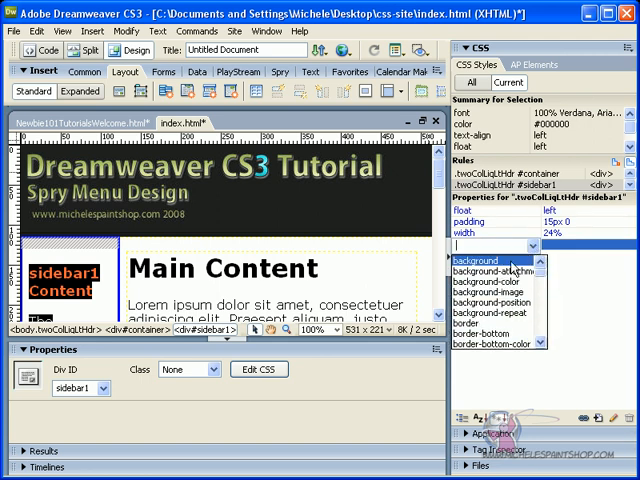
click(492, 272)
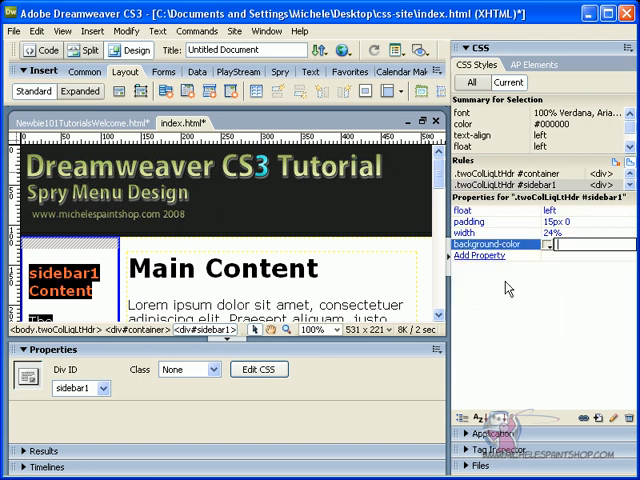
click(560, 242)
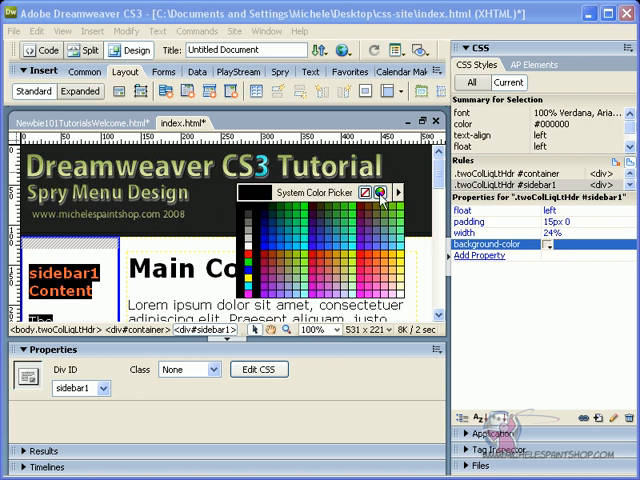
click(396, 192)
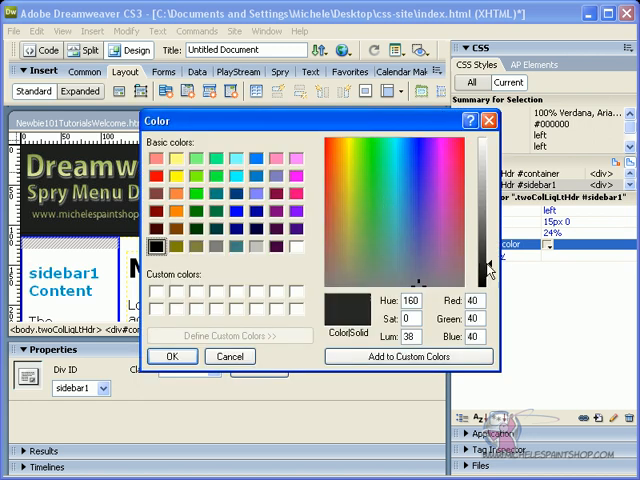
click(490, 256)
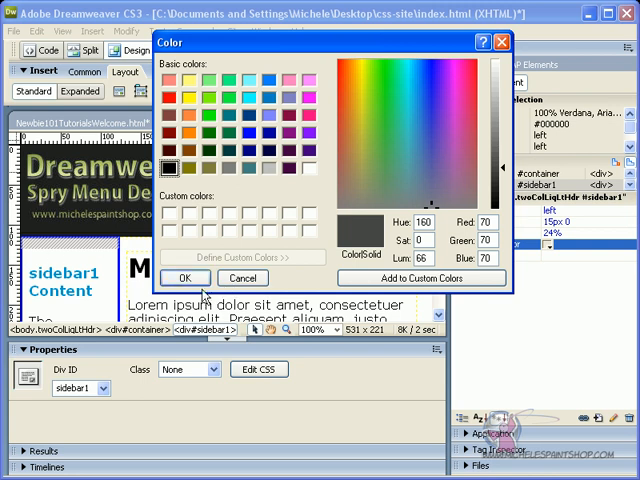
click(184, 278)
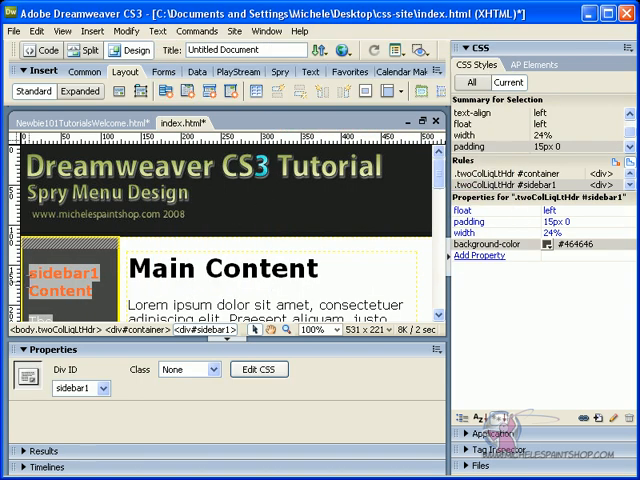